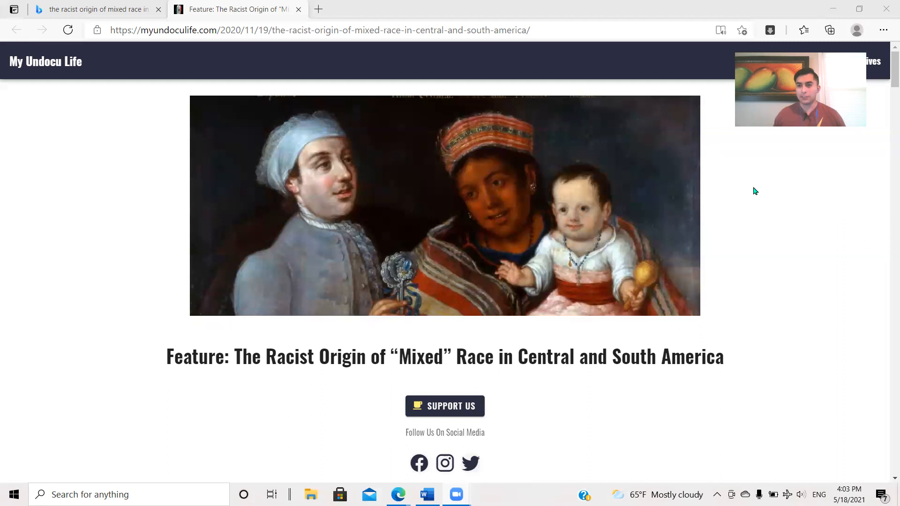
pyautogui.moveTo(757, 207)
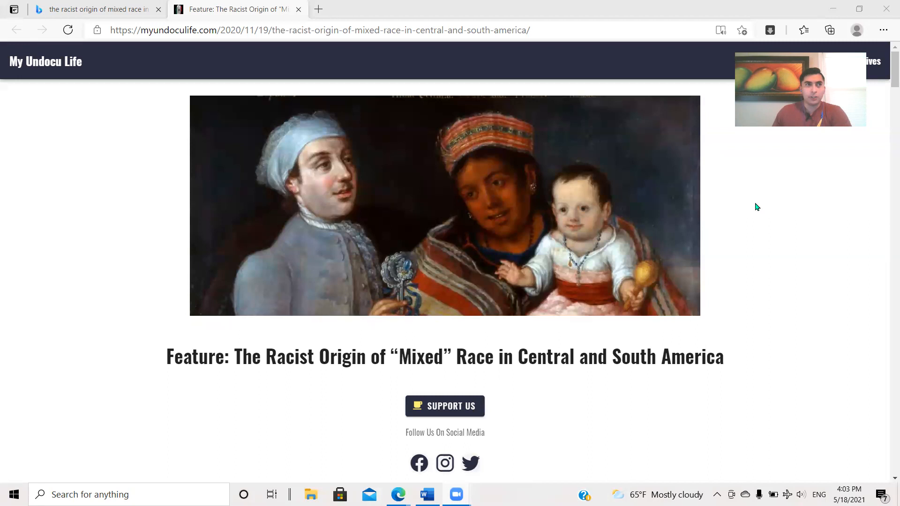
pyautogui.scroll(-3)
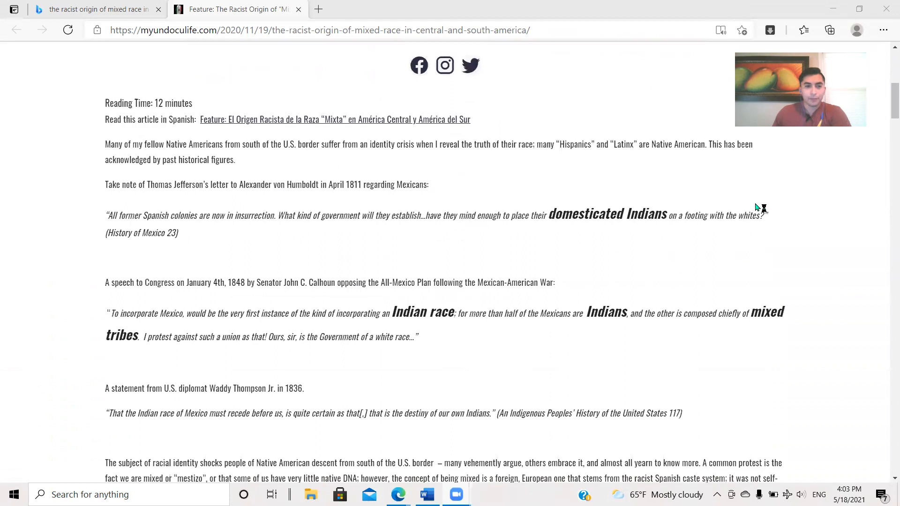
pyautogui.moveTo(370, 165)
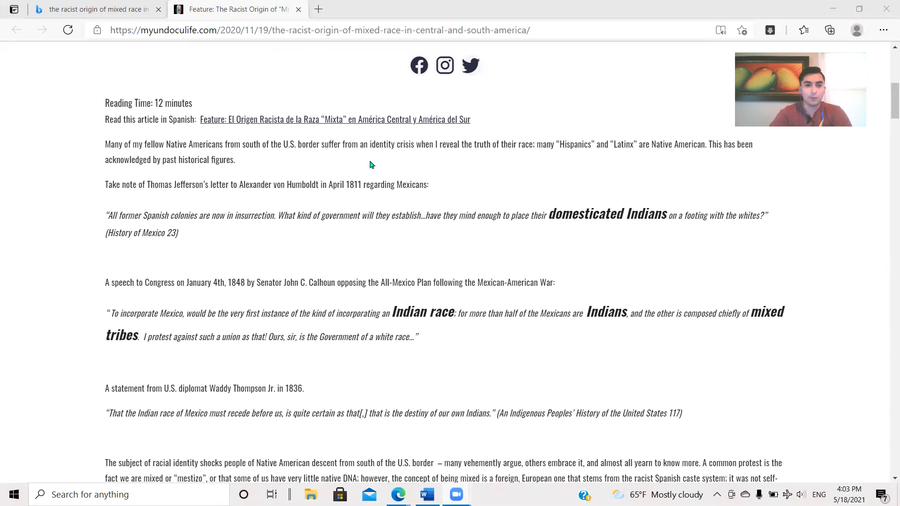
pyautogui.moveTo(405, 240)
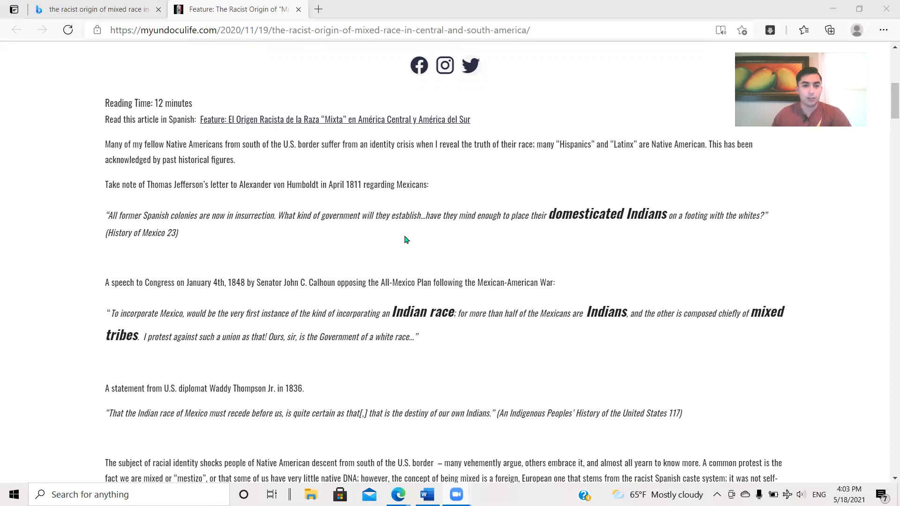
pyautogui.scroll(-3)
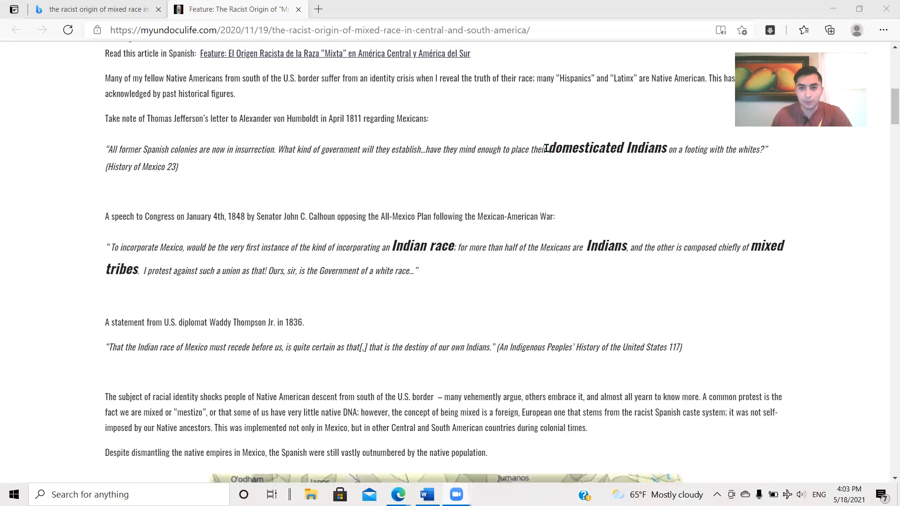
pyautogui.scroll(-3)
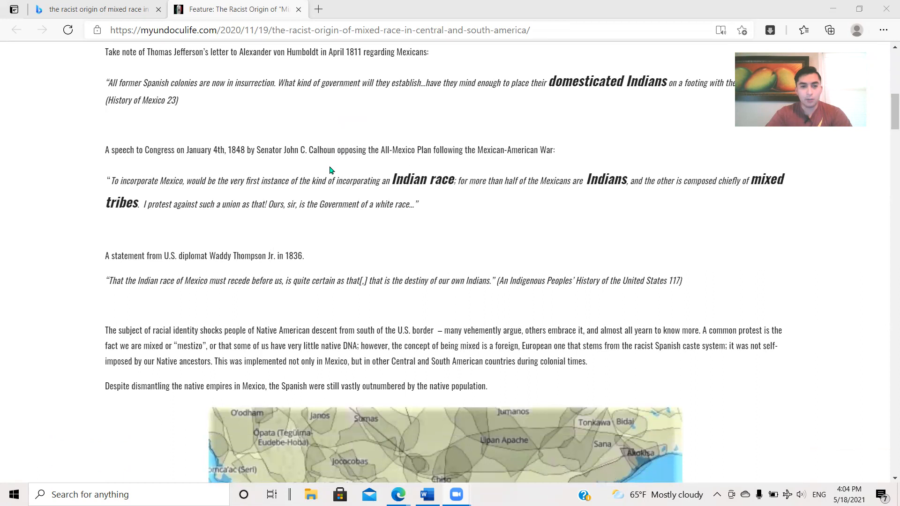
pyautogui.moveTo(564, 185)
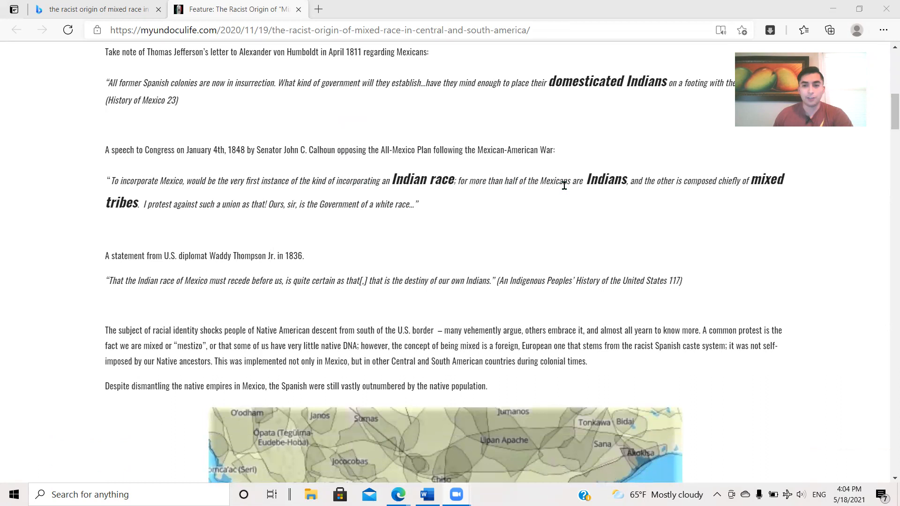
pyautogui.moveTo(332, 222)
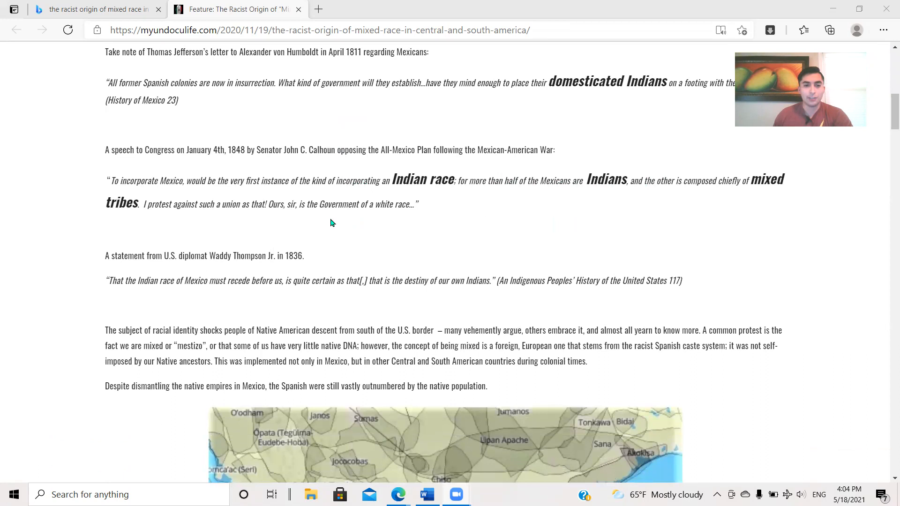
pyautogui.scroll(-3)
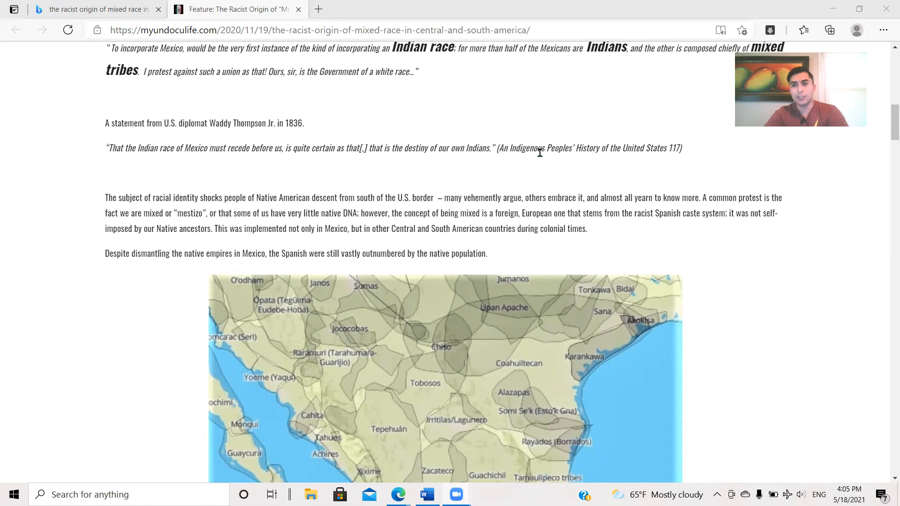
pyautogui.scroll(-3)
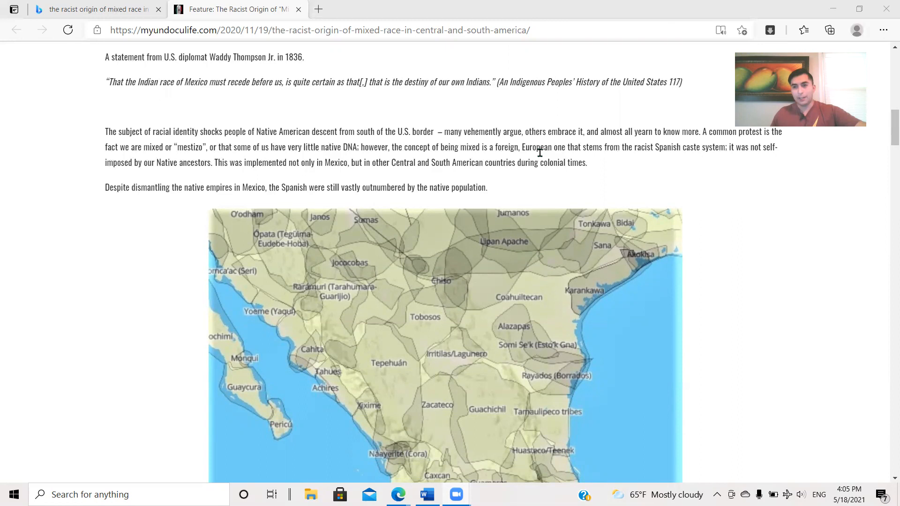
pyautogui.scroll(3)
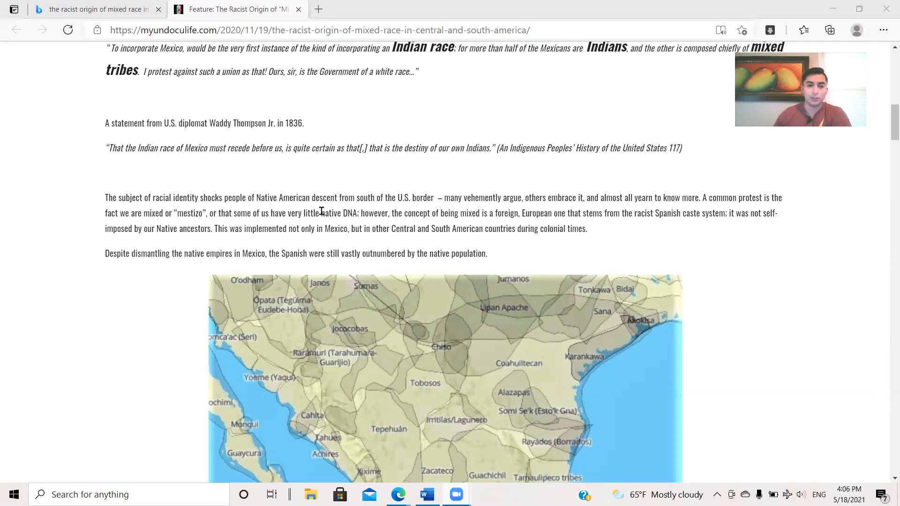
pyautogui.scroll(-3)
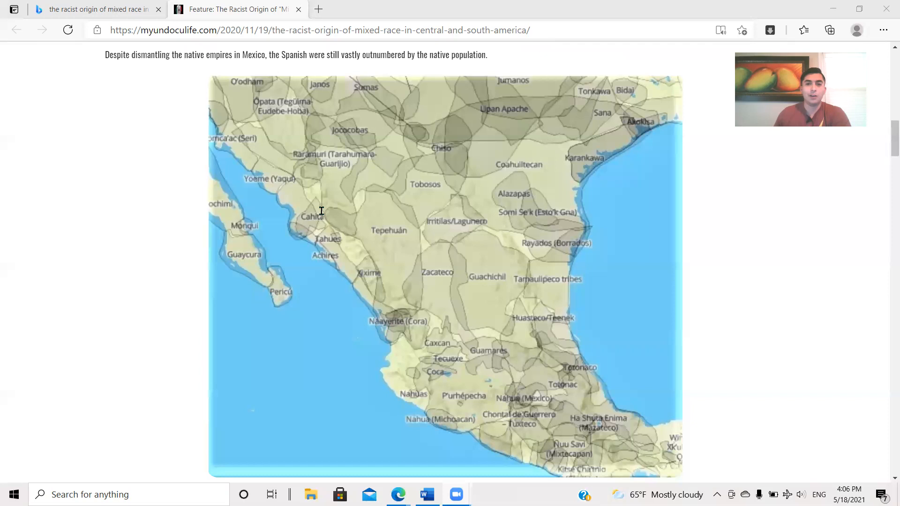
pyautogui.moveTo(433, 258)
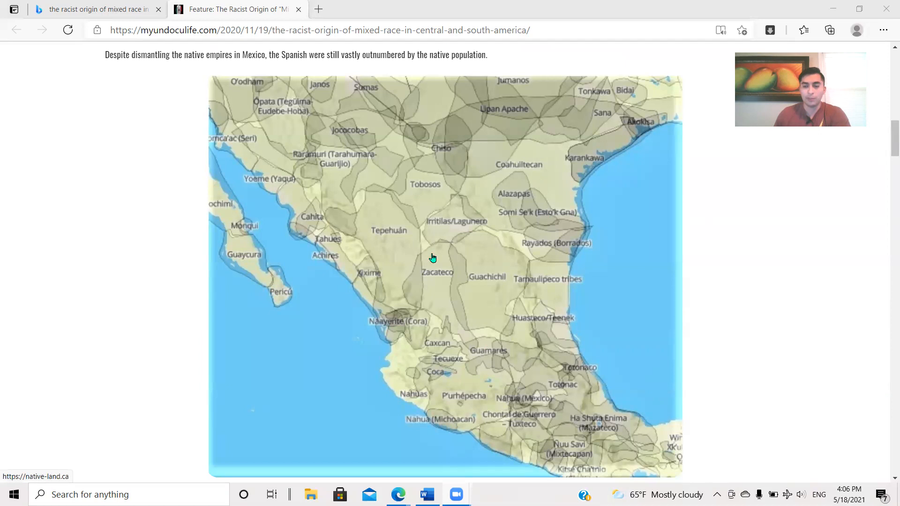
pyautogui.scroll(-3)
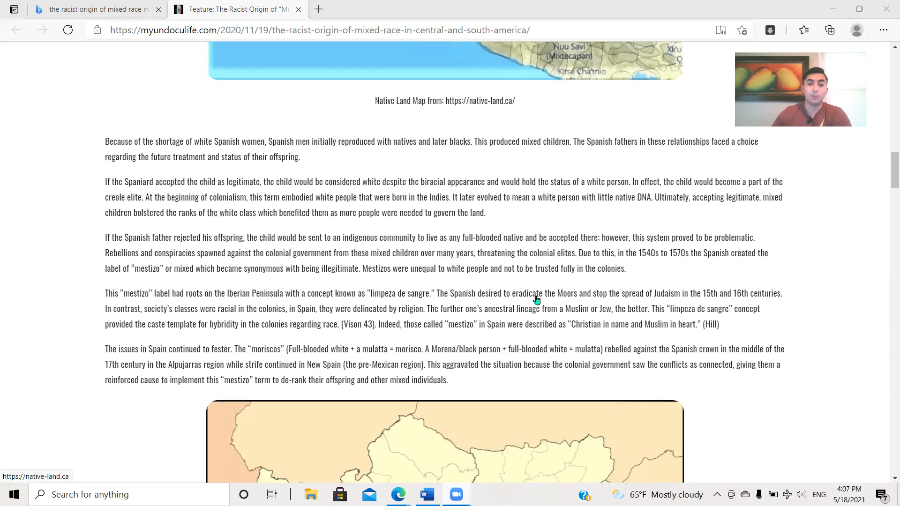
pyautogui.scroll(-3)
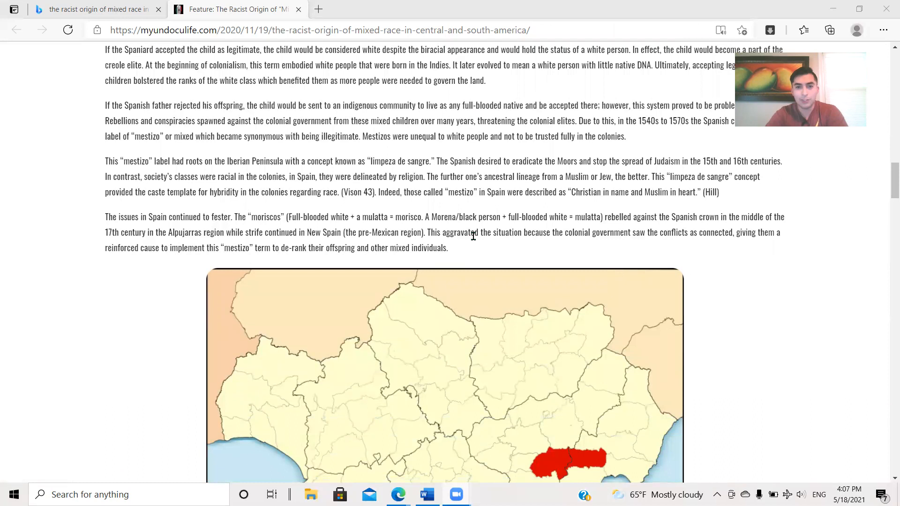
pyautogui.scroll(3)
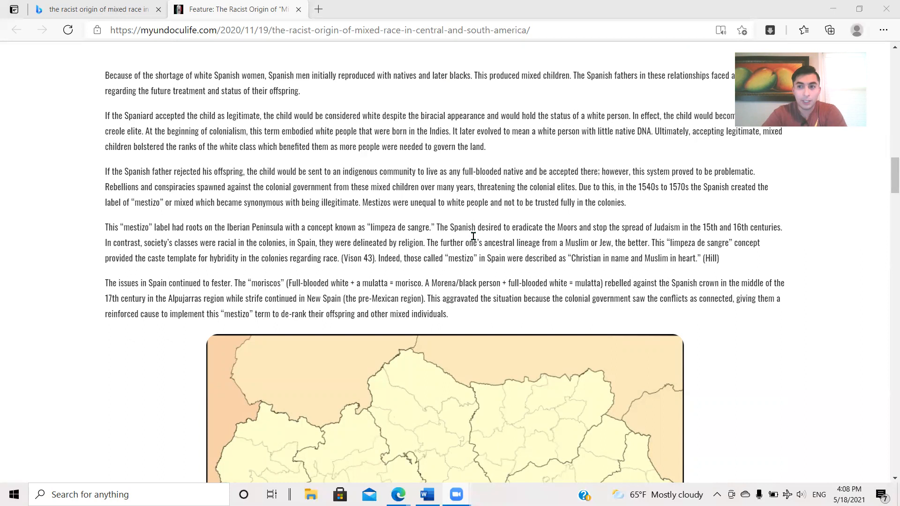
pyautogui.scroll(-3)
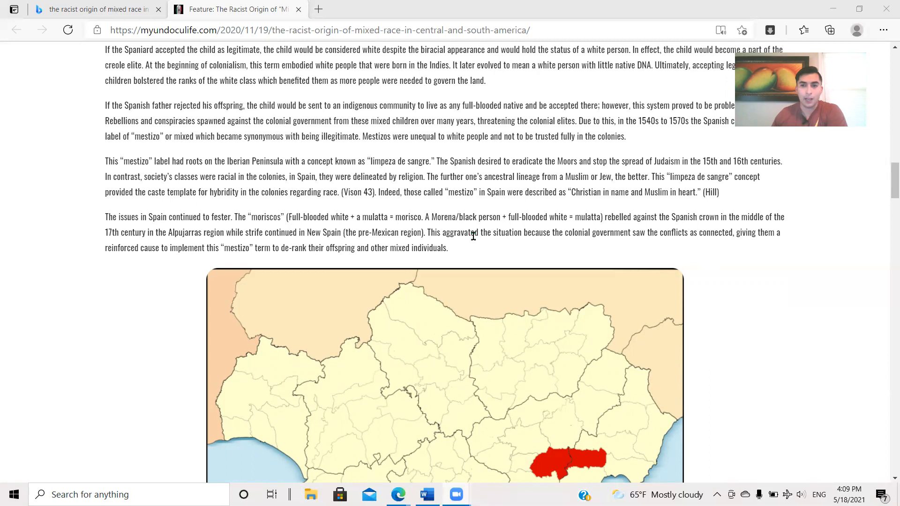
pyautogui.scroll(-3)
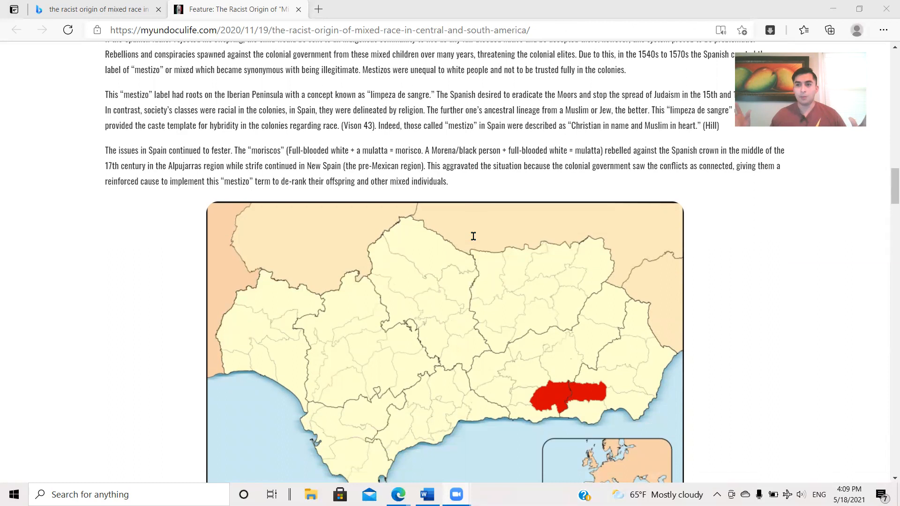
pyautogui.moveTo(548, 200)
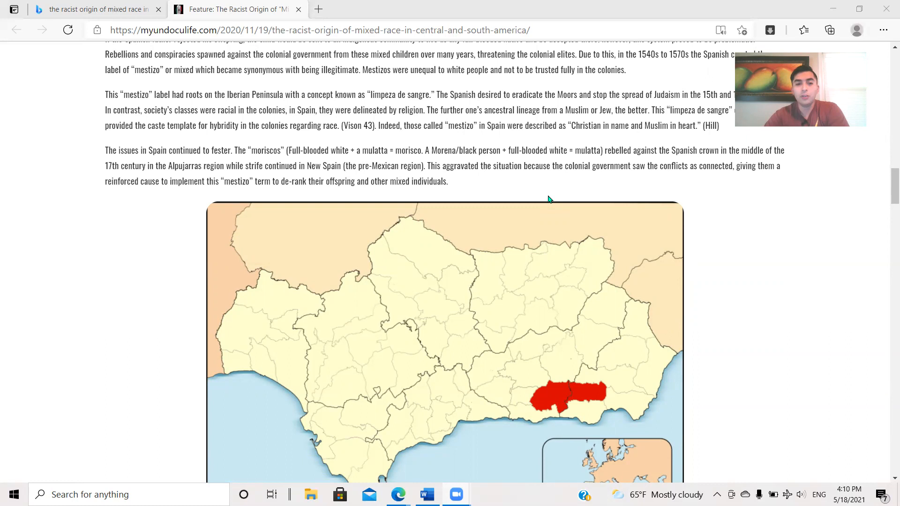
pyautogui.scroll(-3)
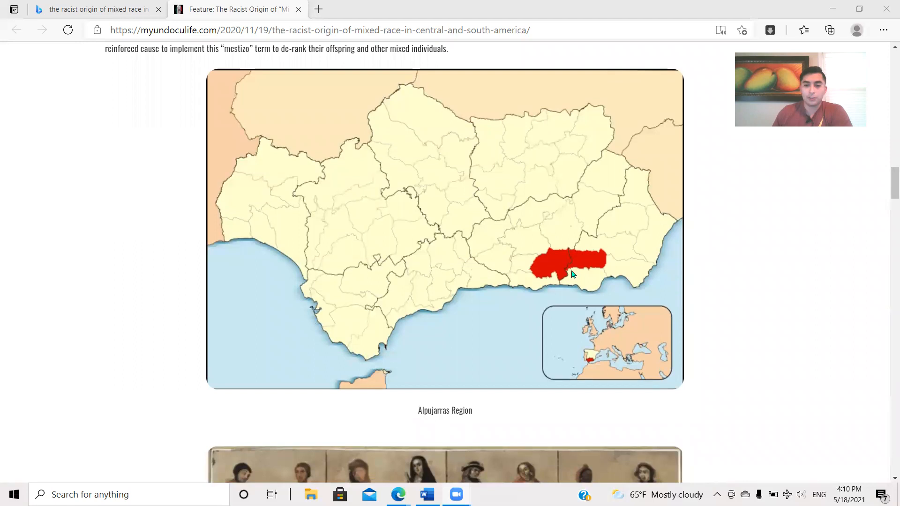
pyautogui.scroll(-3)
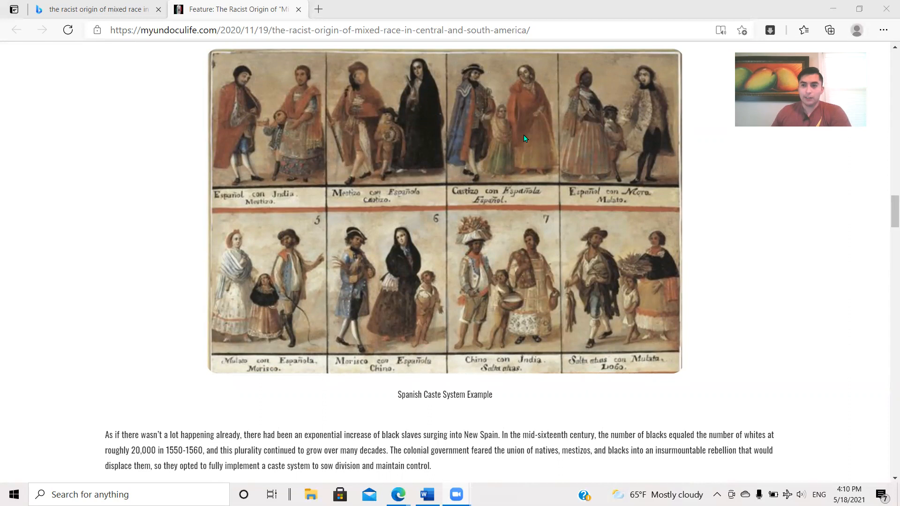
pyautogui.scroll(-3)
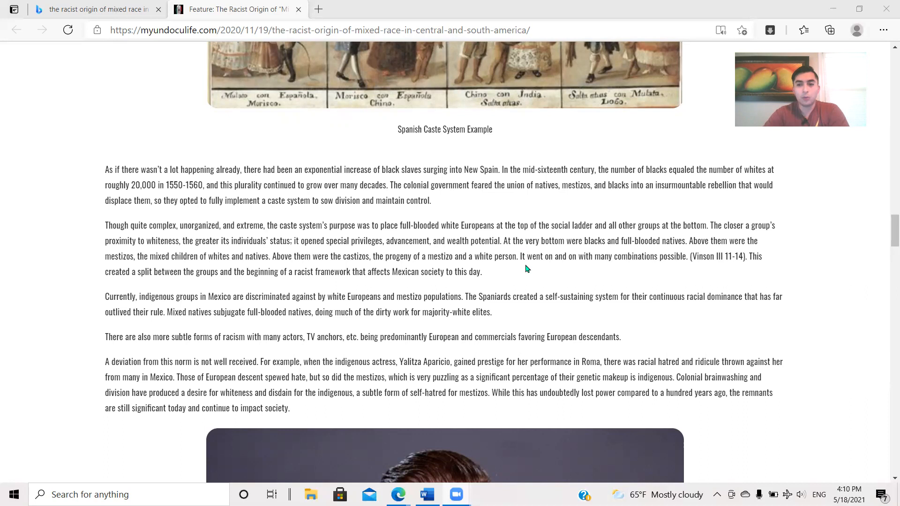
pyautogui.scroll(-3)
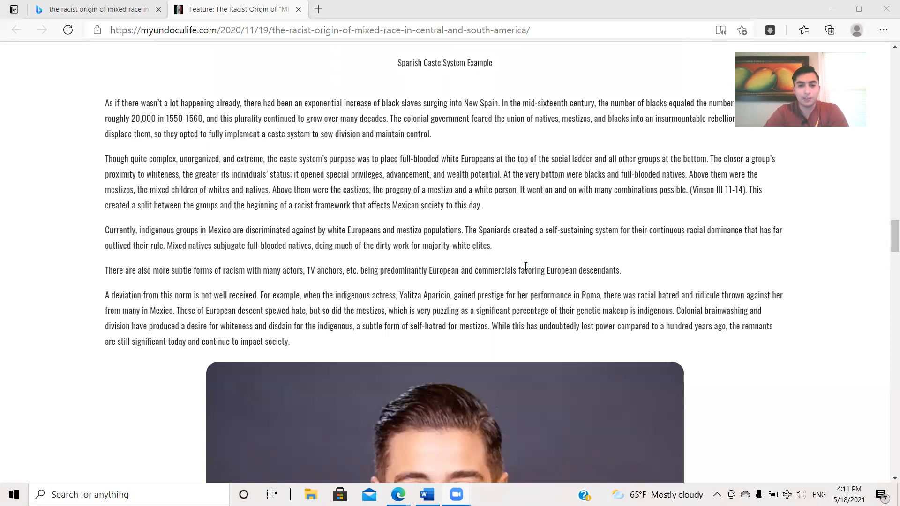
pyautogui.scroll(-3)
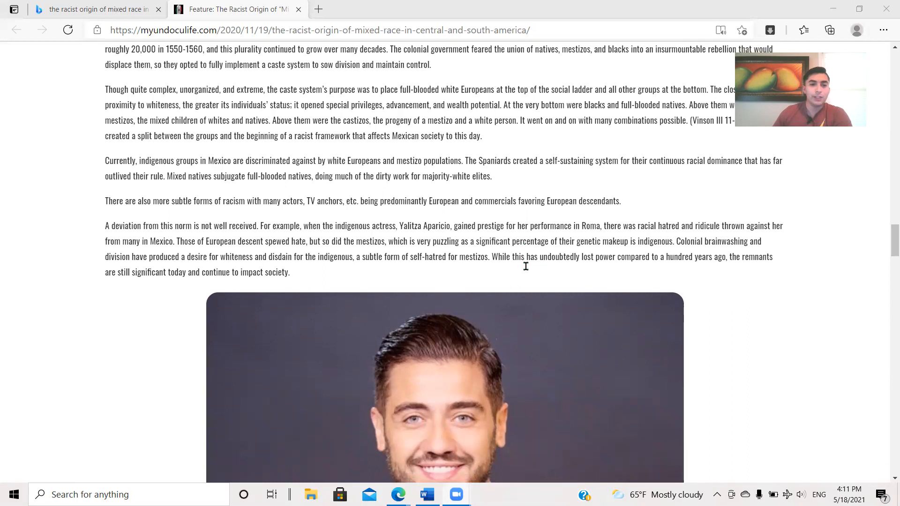
pyautogui.scroll(-3)
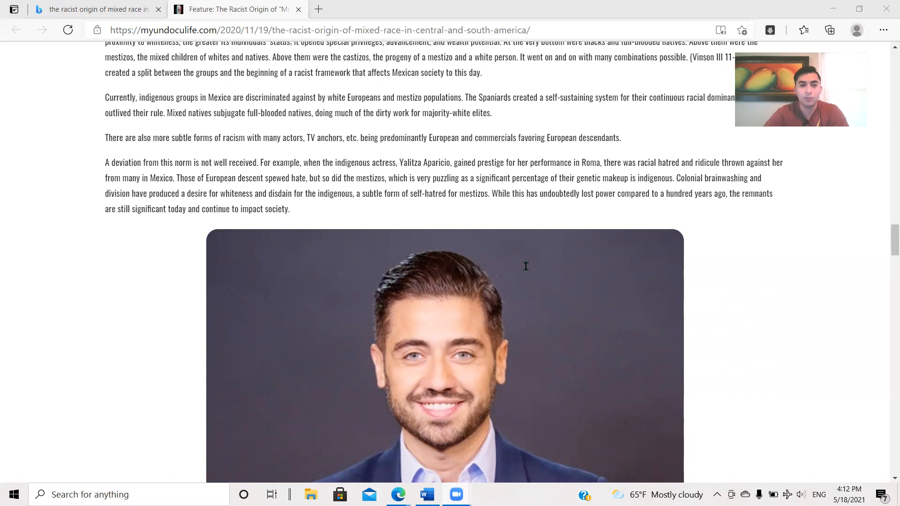
pyautogui.scroll(-3)
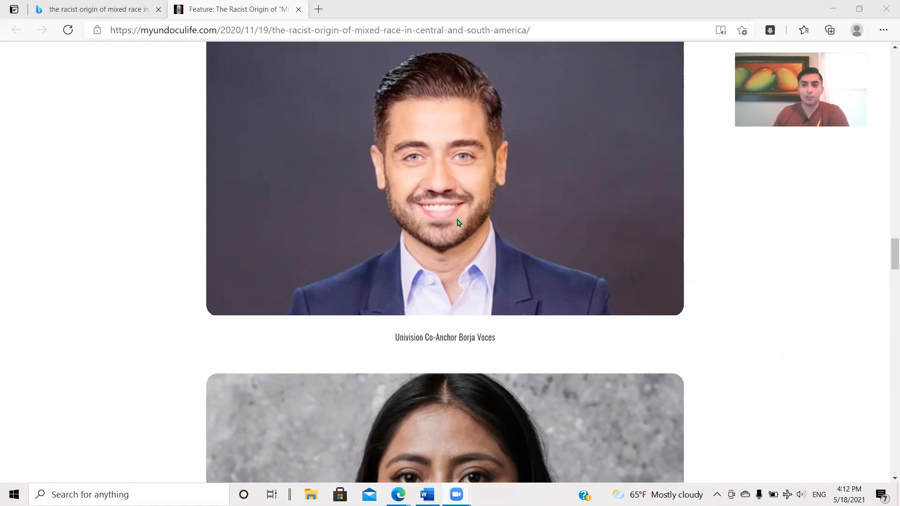
pyautogui.scroll(-3)
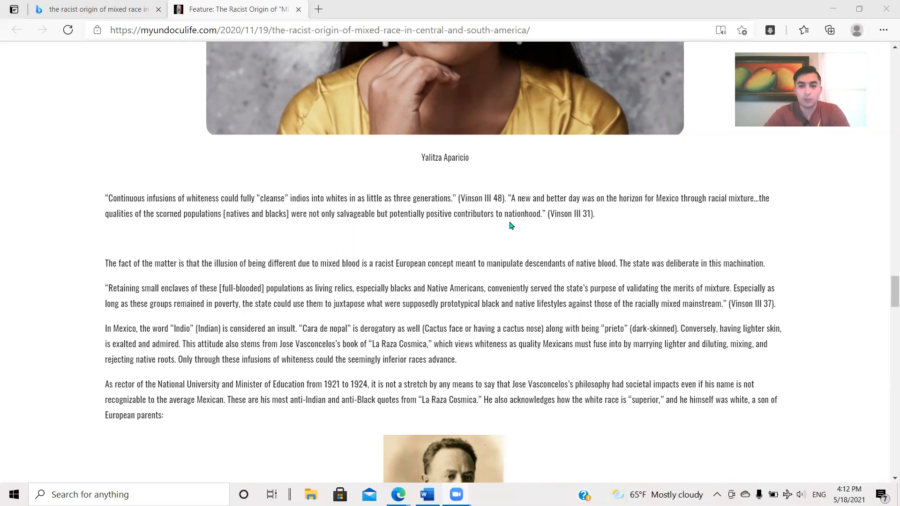
pyautogui.scroll(-3)
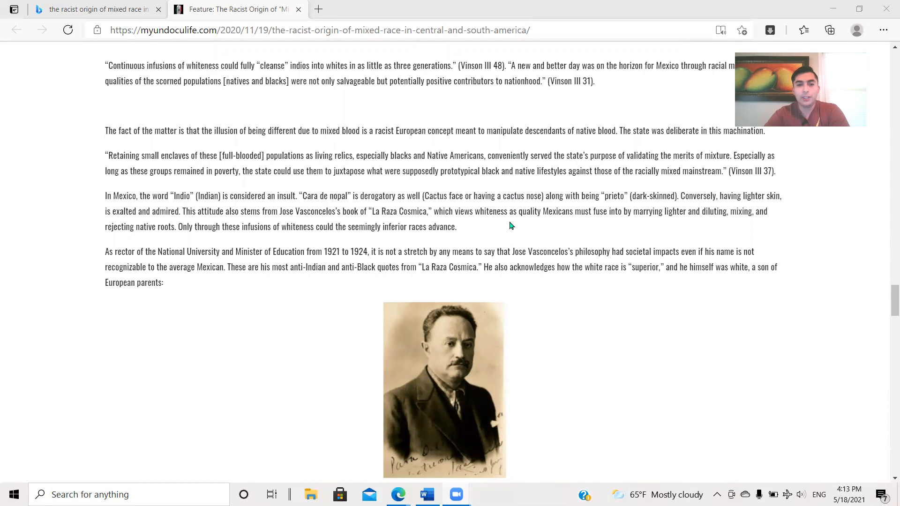
pyautogui.scroll(3)
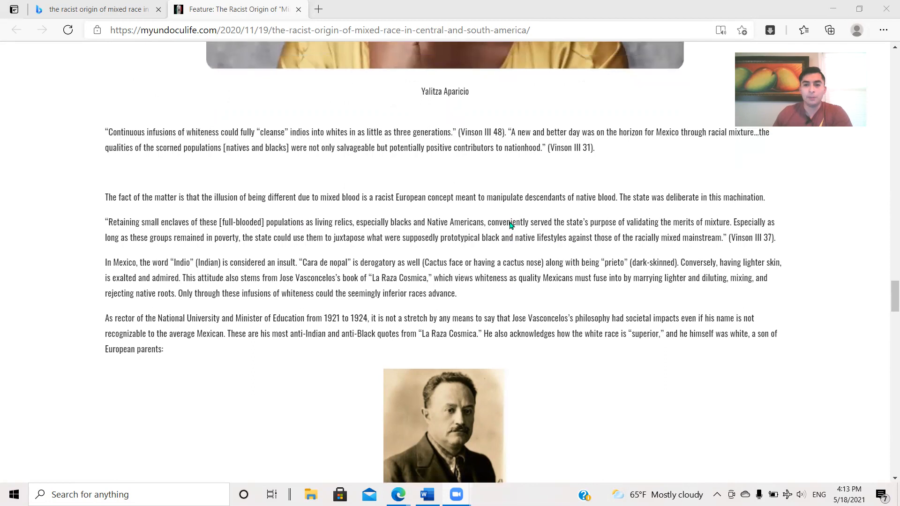
pyautogui.moveTo(451, 315)
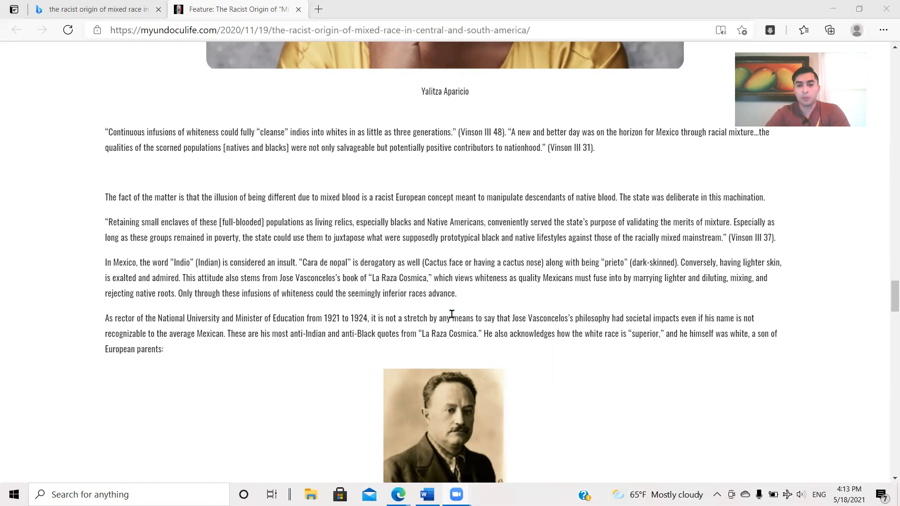
pyautogui.scroll(-3)
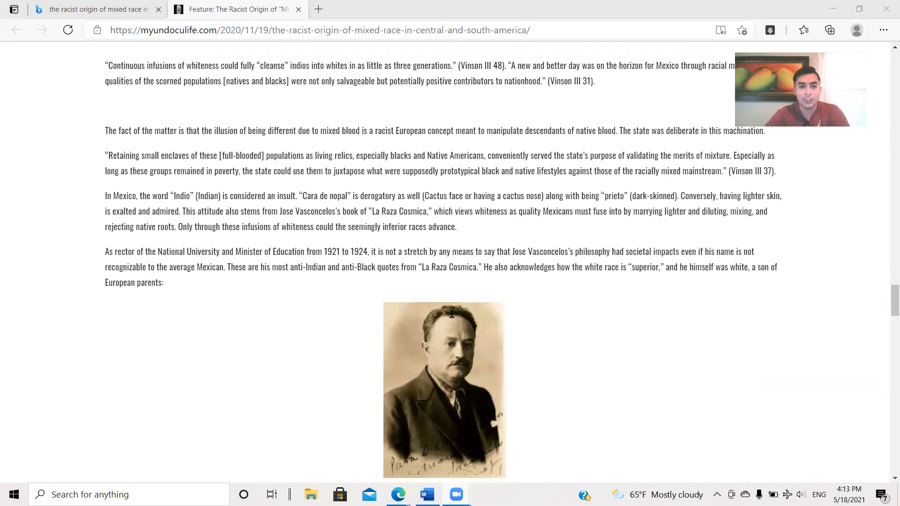
pyautogui.scroll(-3)
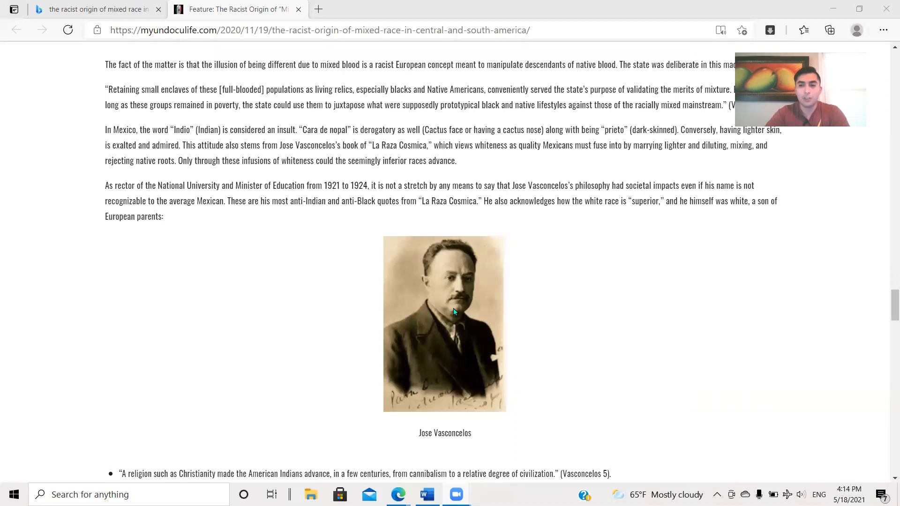
pyautogui.scroll(-3)
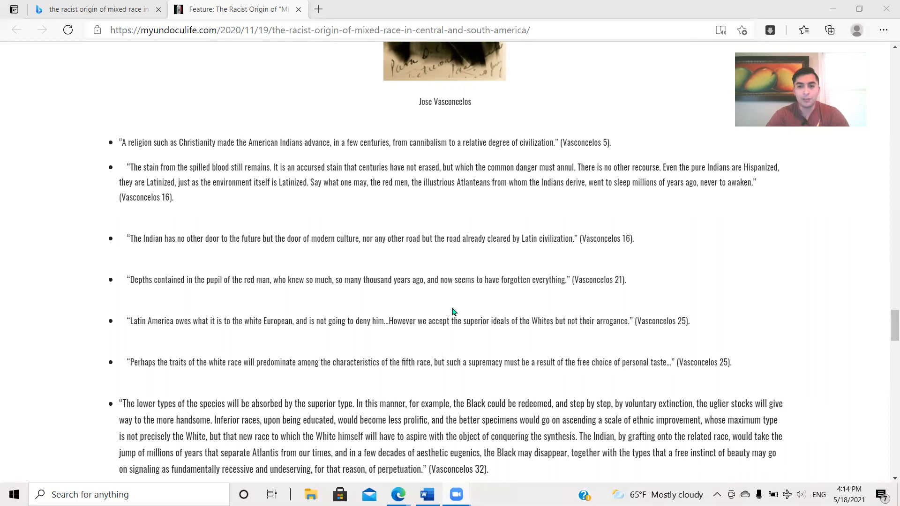
pyautogui.scroll(-3)
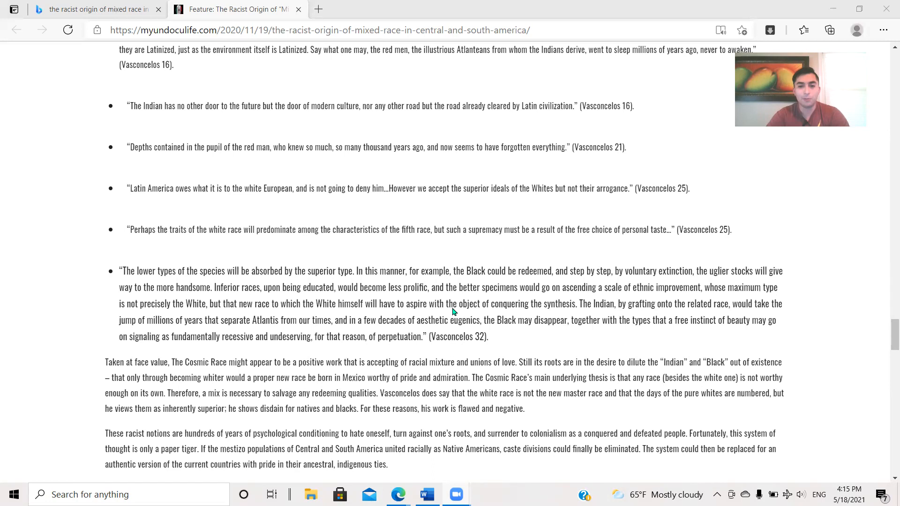
pyautogui.scroll(-3)
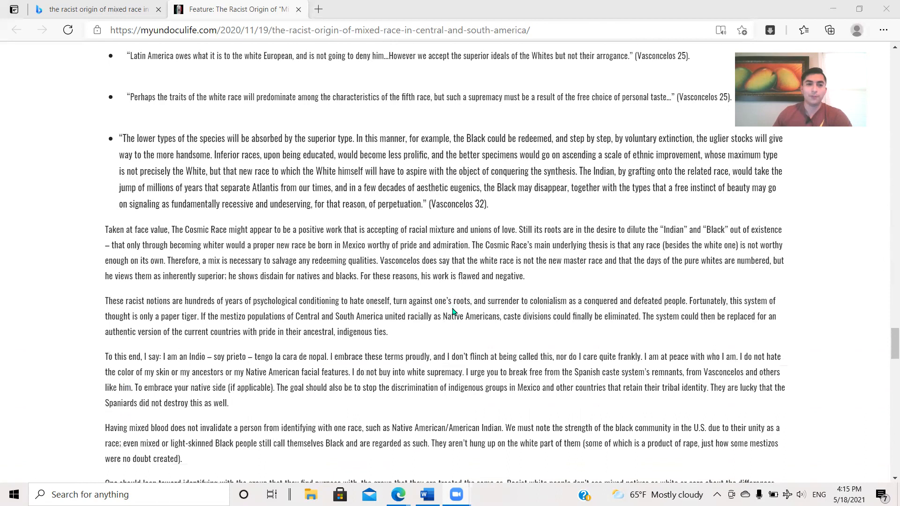
pyautogui.scroll(3)
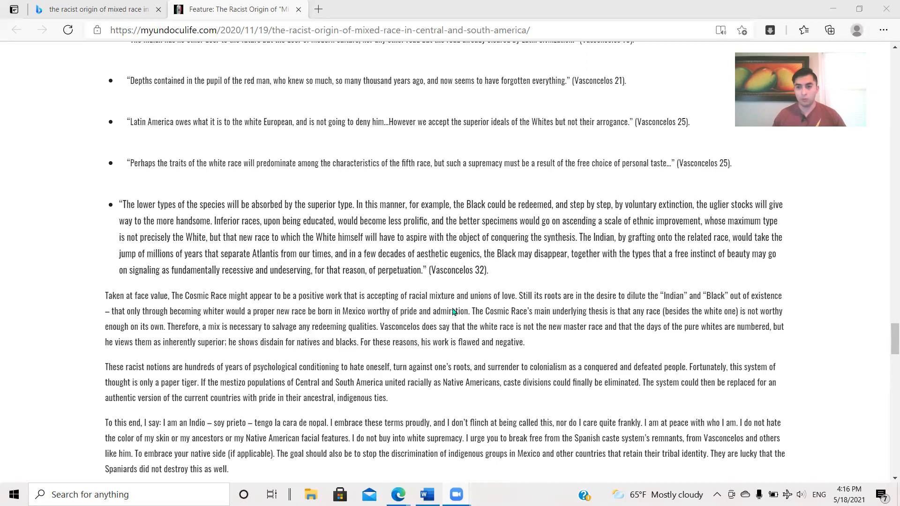
pyautogui.scroll(3)
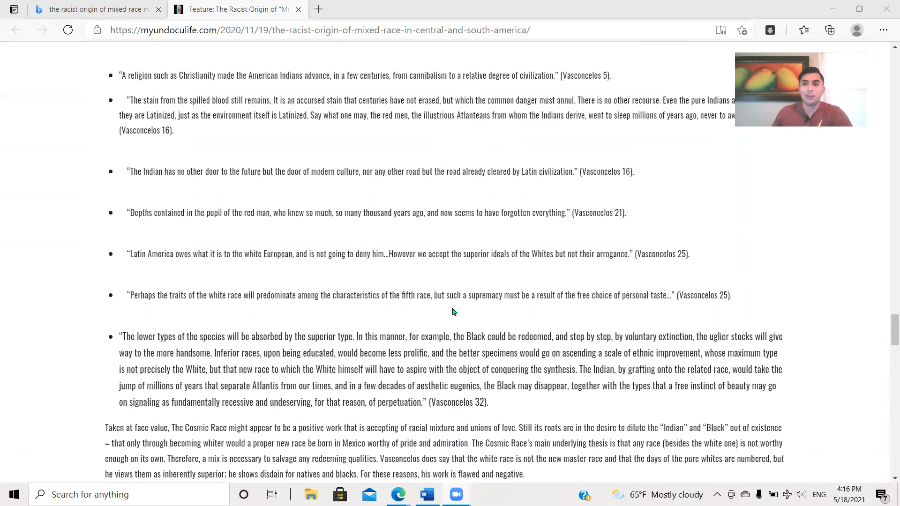
pyautogui.scroll(3)
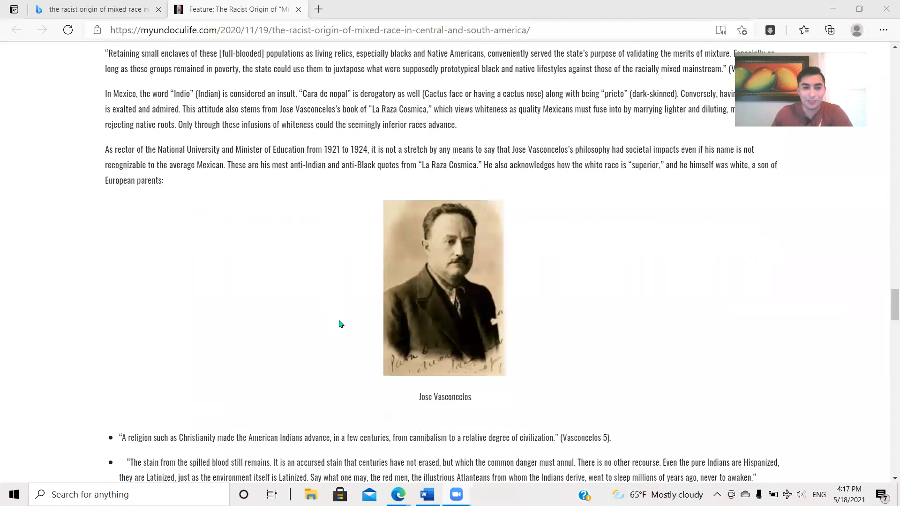
pyautogui.scroll(-3)
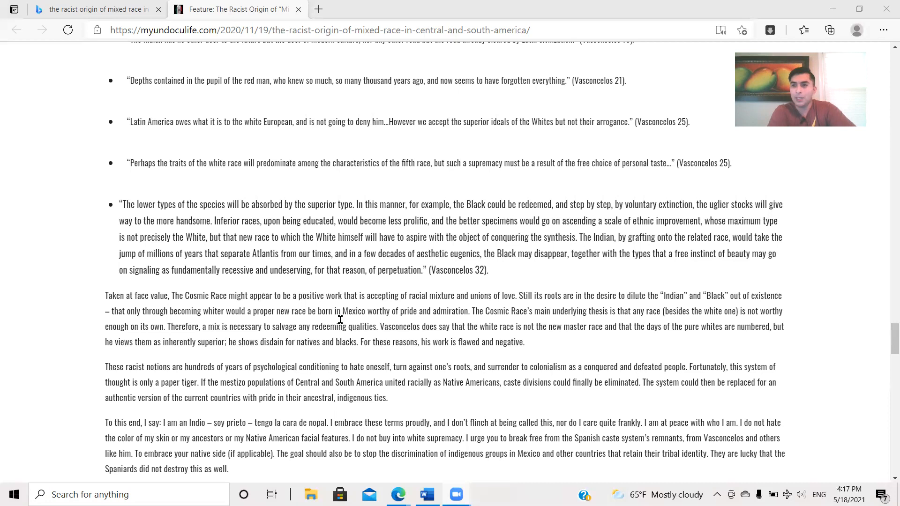
pyautogui.scroll(-3)
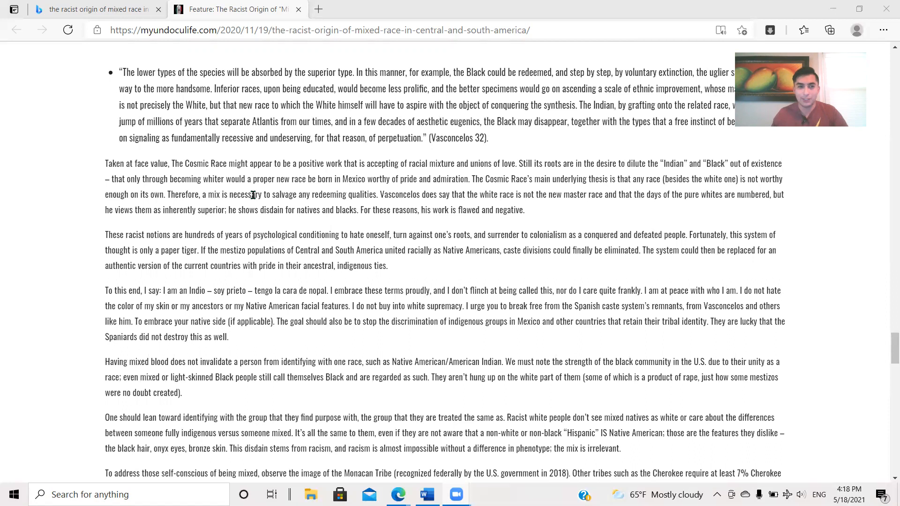
pyautogui.moveTo(253, 197)
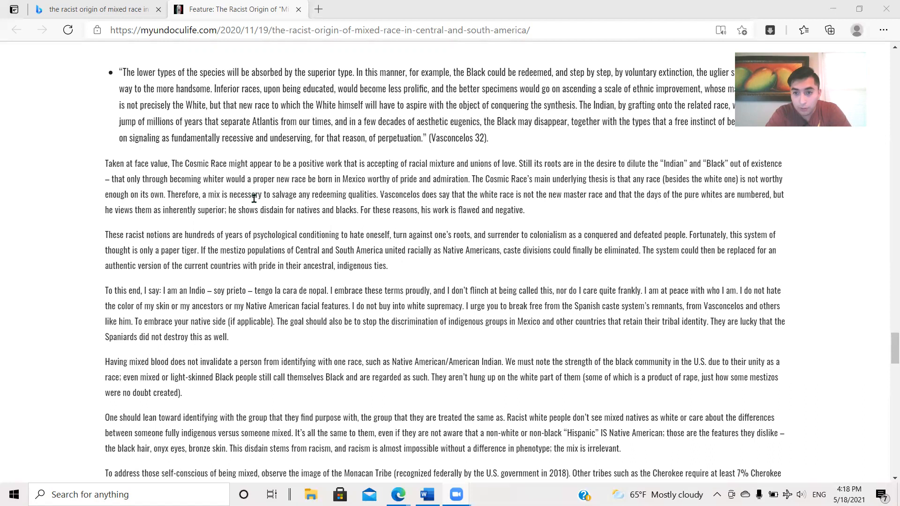
pyautogui.moveTo(292, 245)
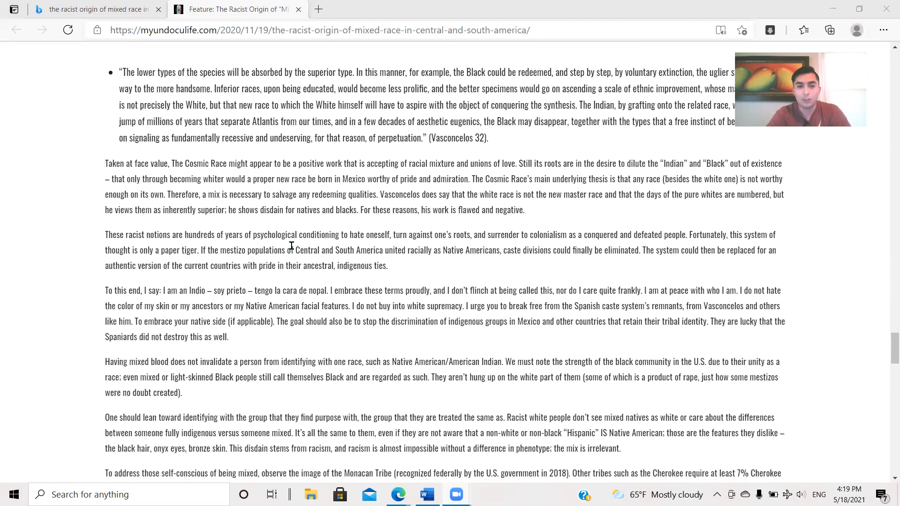
pyautogui.scroll(-3)
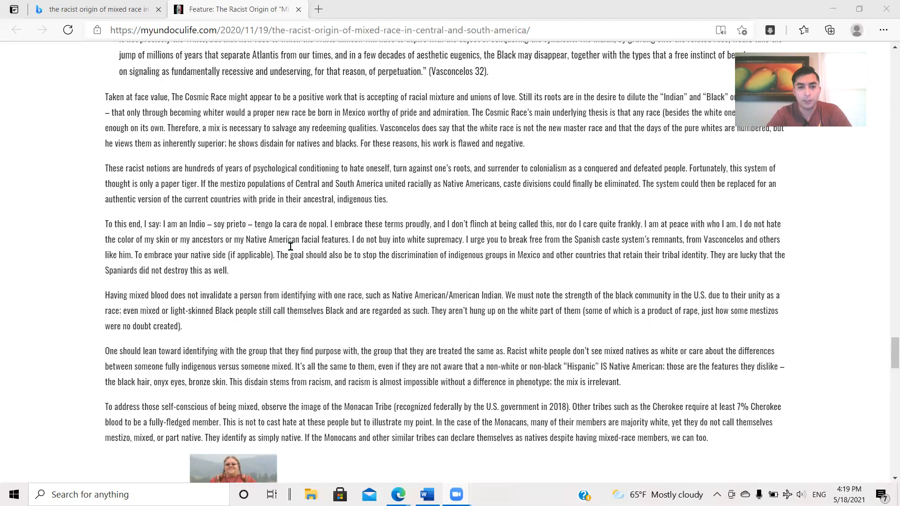
pyautogui.scroll(-3)
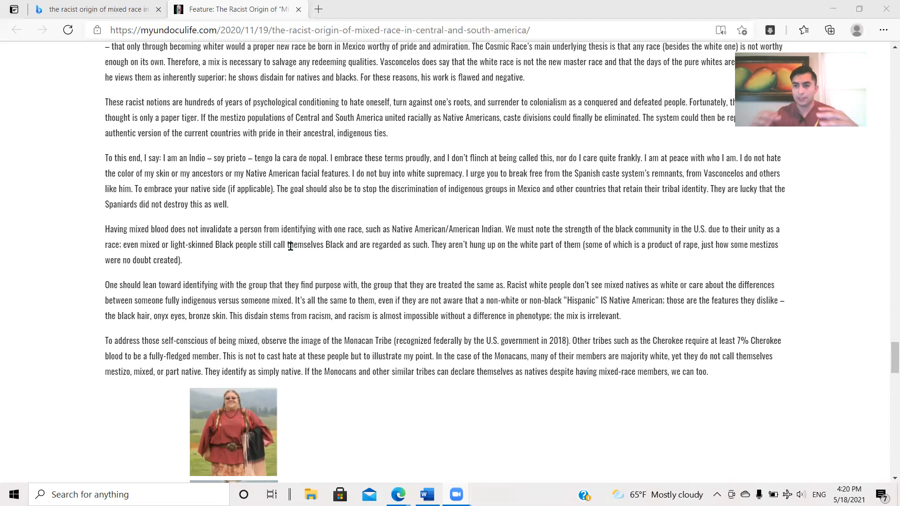
pyautogui.scroll(-3)
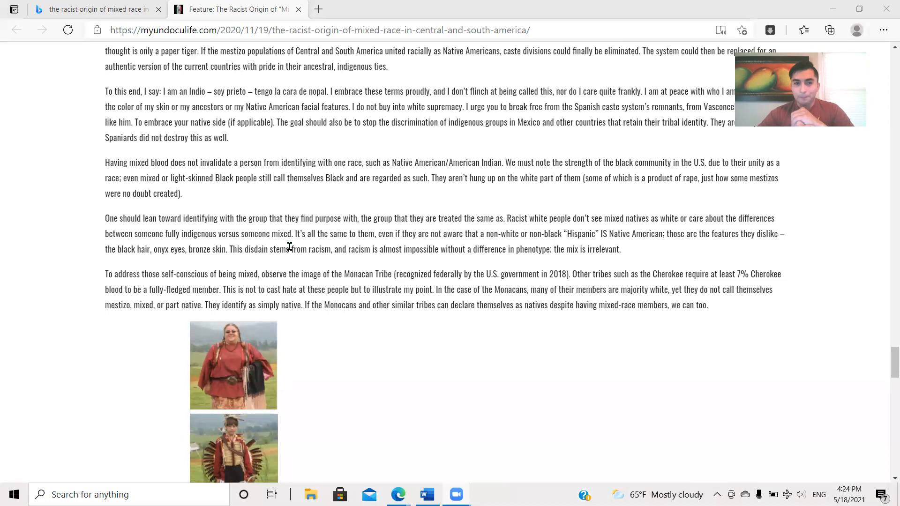
pyautogui.scroll(-3)
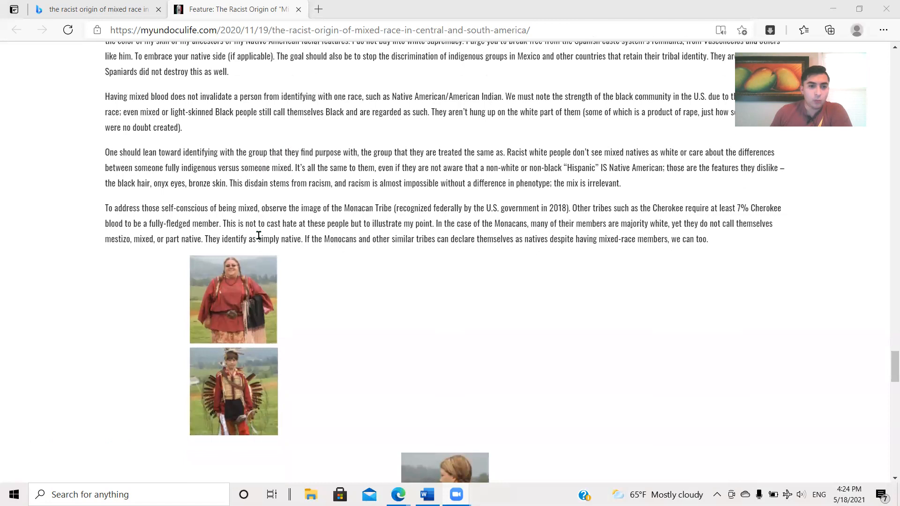
pyautogui.moveTo(312, 256)
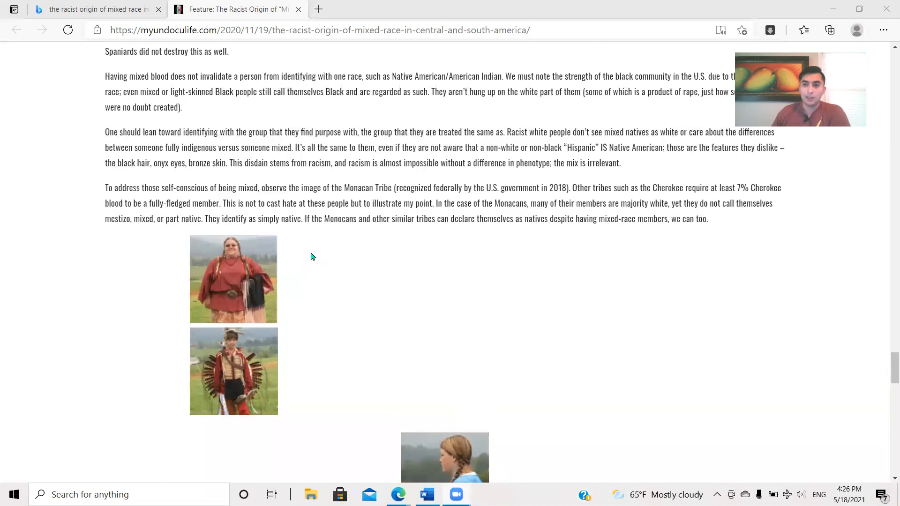
pyautogui.scroll(3)
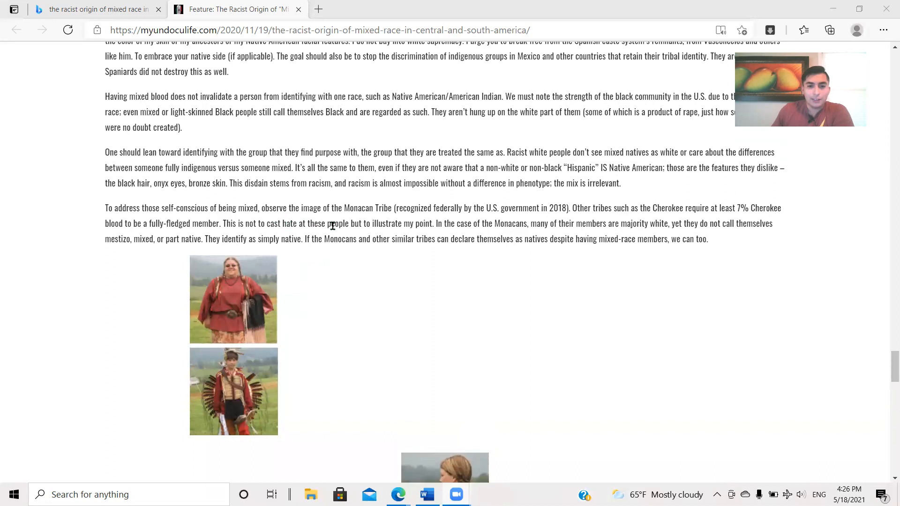
pyautogui.moveTo(289, 240)
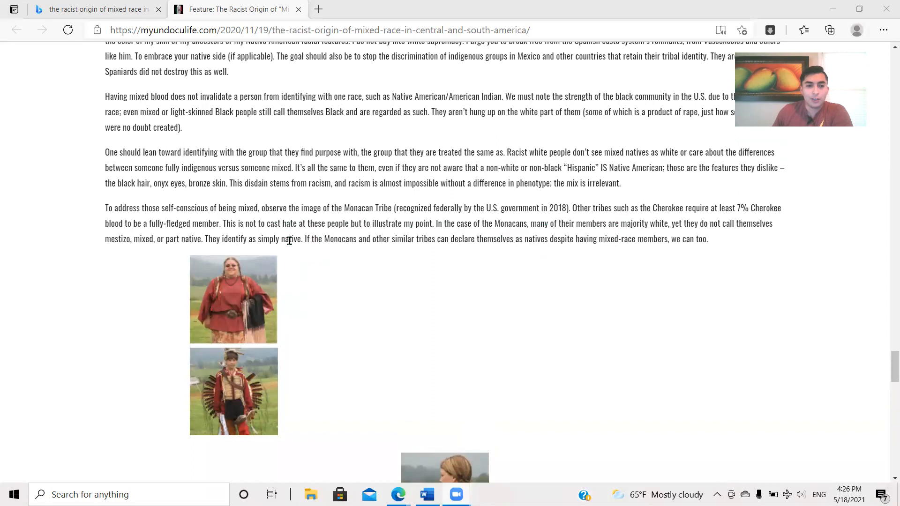
pyautogui.moveTo(394, 243)
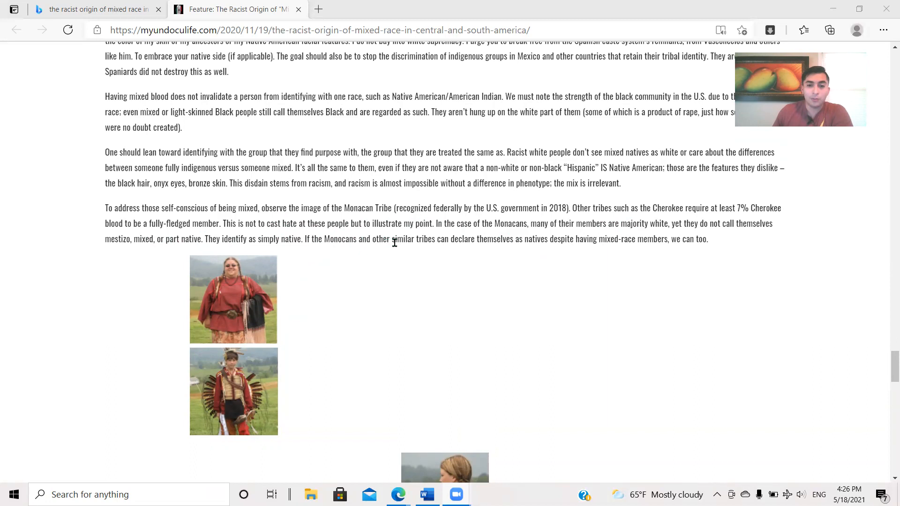
pyautogui.scroll(-3)
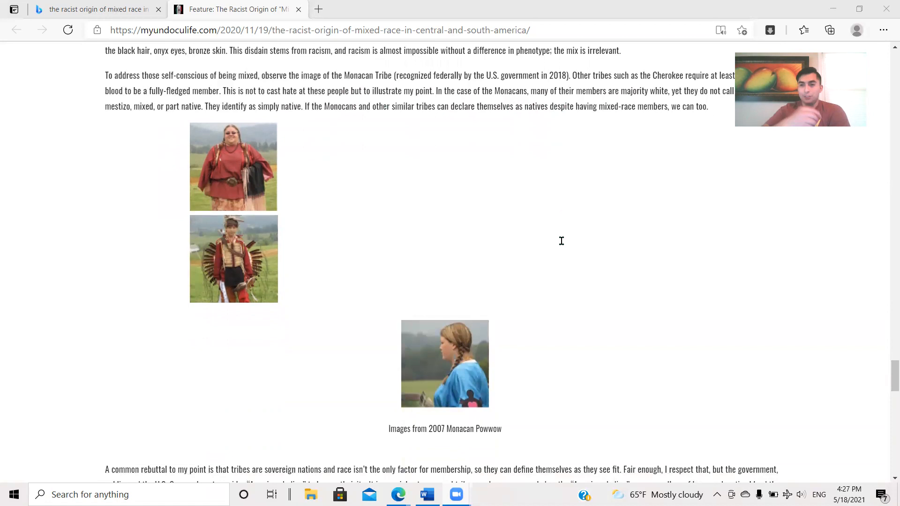
pyautogui.moveTo(488, 223)
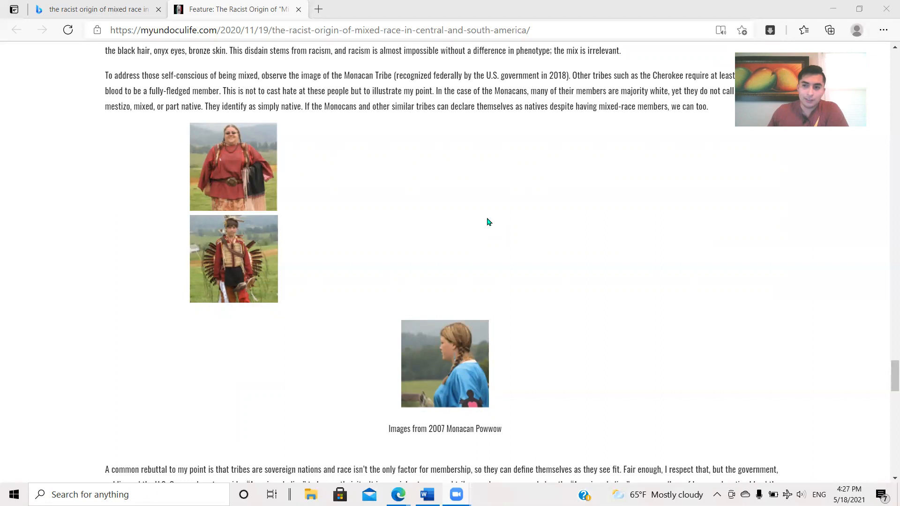
pyautogui.scroll(-3)
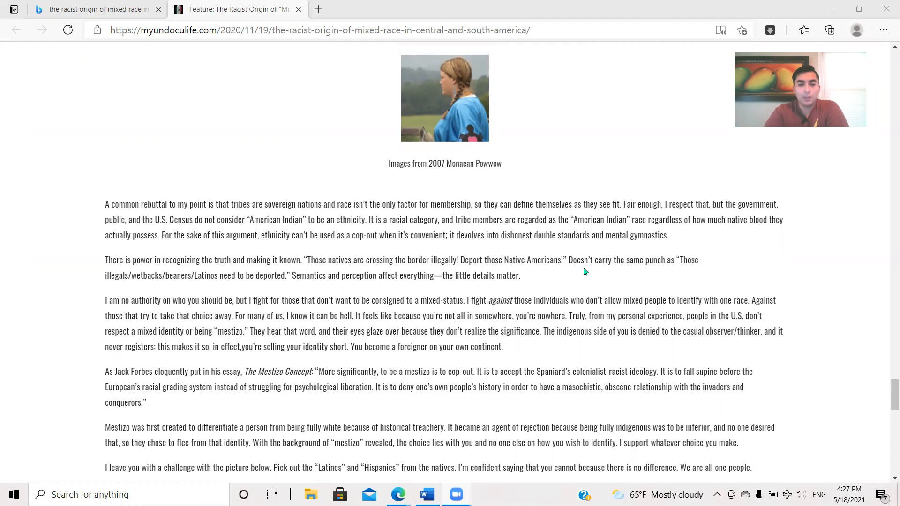
pyautogui.scroll(-3)
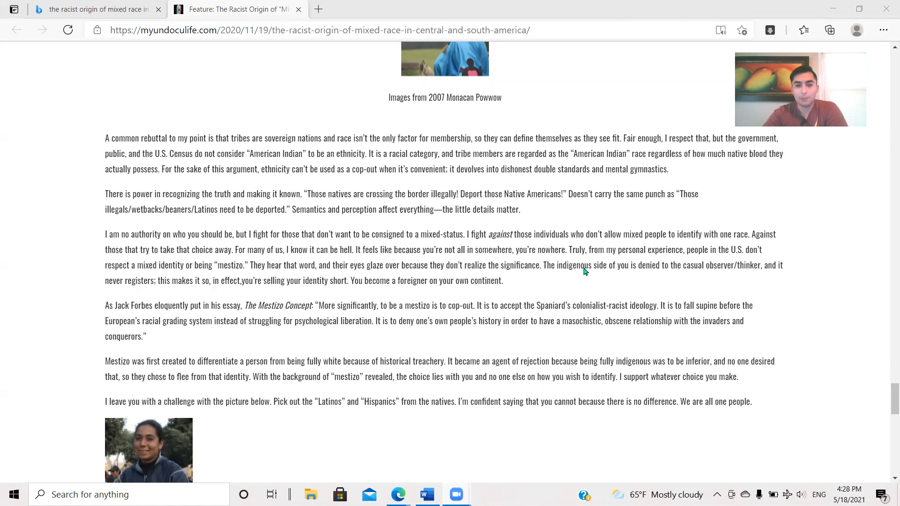
pyautogui.scroll(-3)
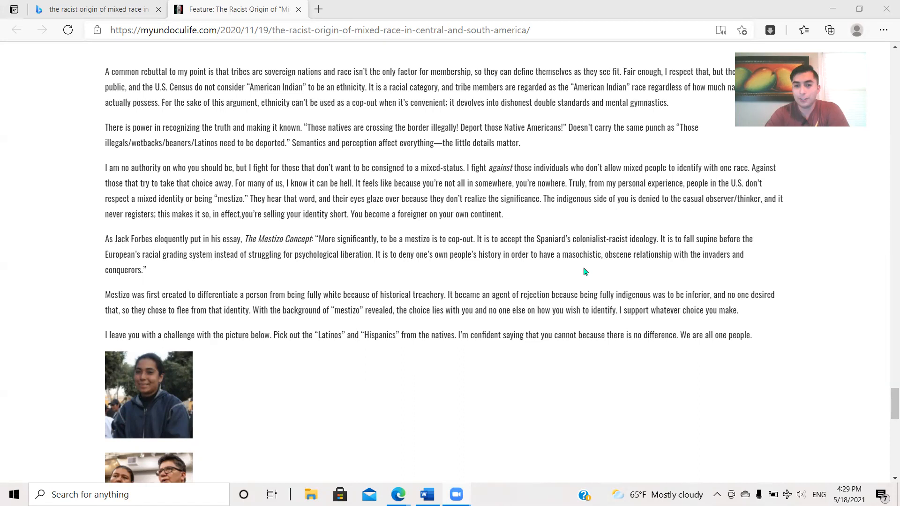
pyautogui.moveTo(507, 276)
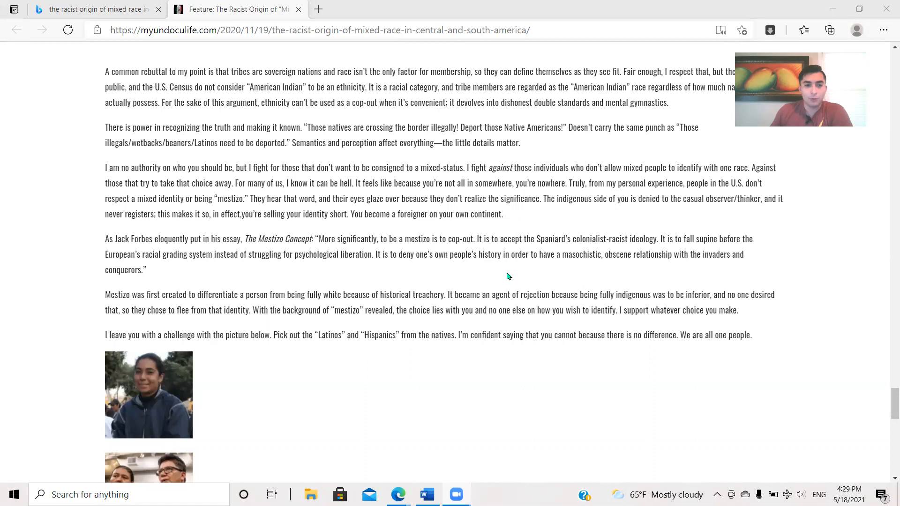
pyautogui.scroll(-3)
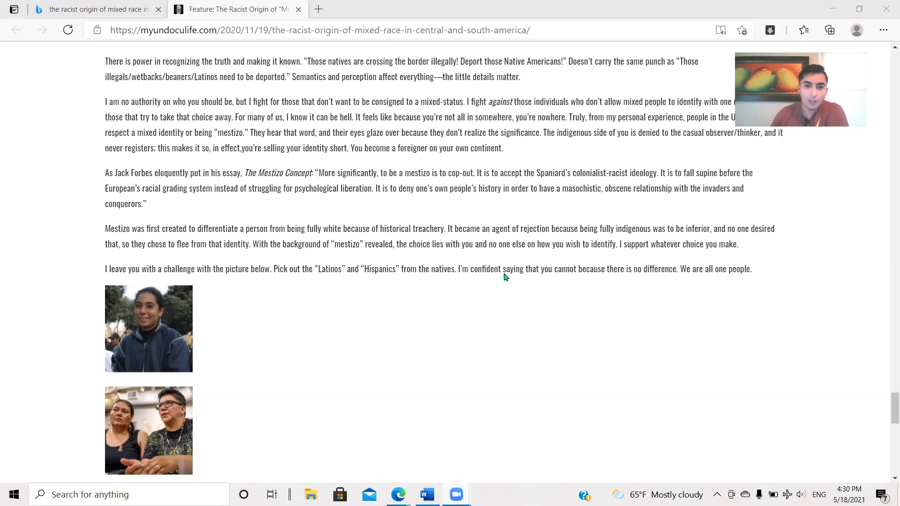
pyautogui.moveTo(512, 289)
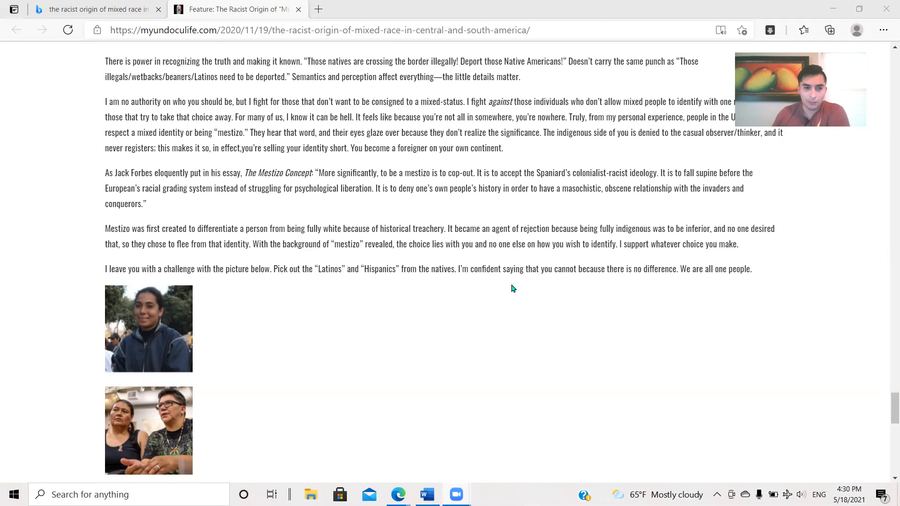
pyautogui.scroll(-3)
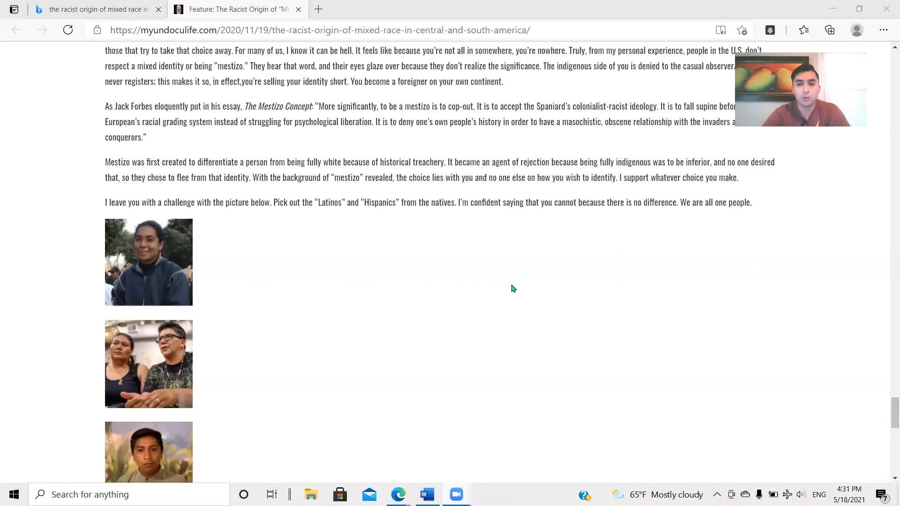
pyautogui.moveTo(444, 207)
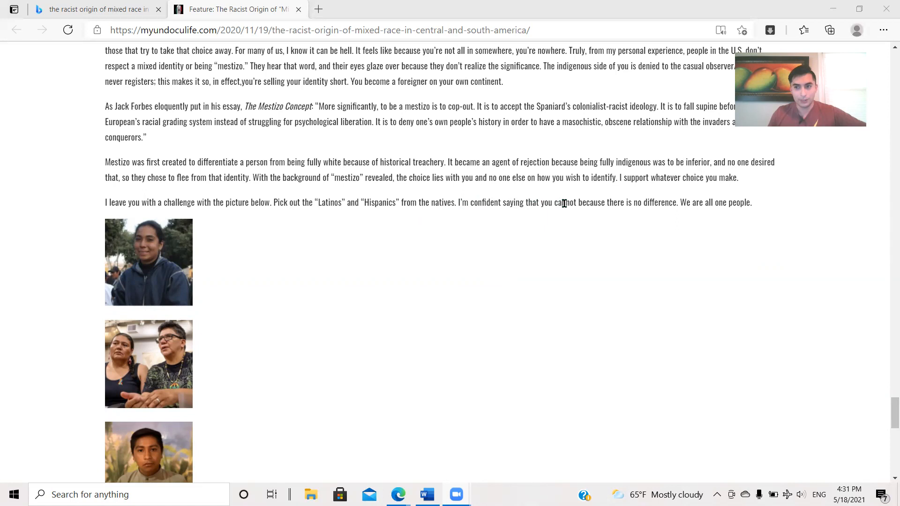
pyautogui.scroll(-3)
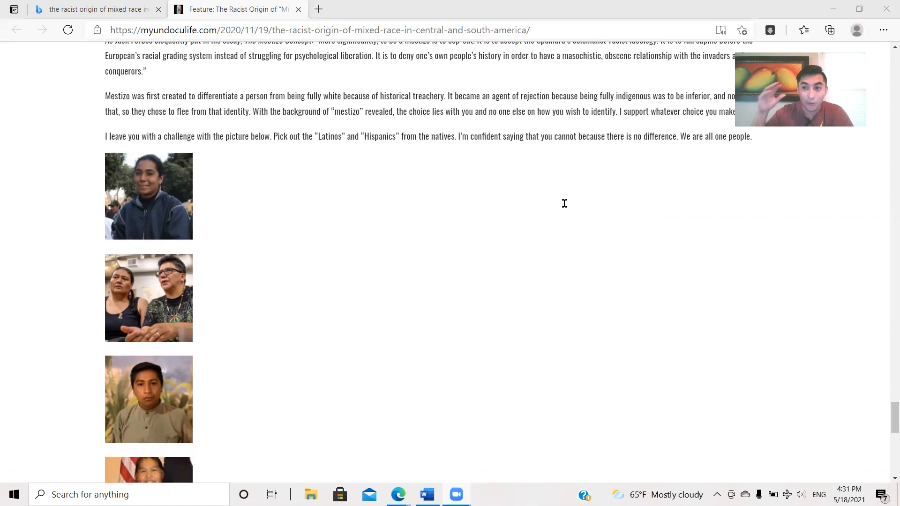
pyautogui.scroll(-3)
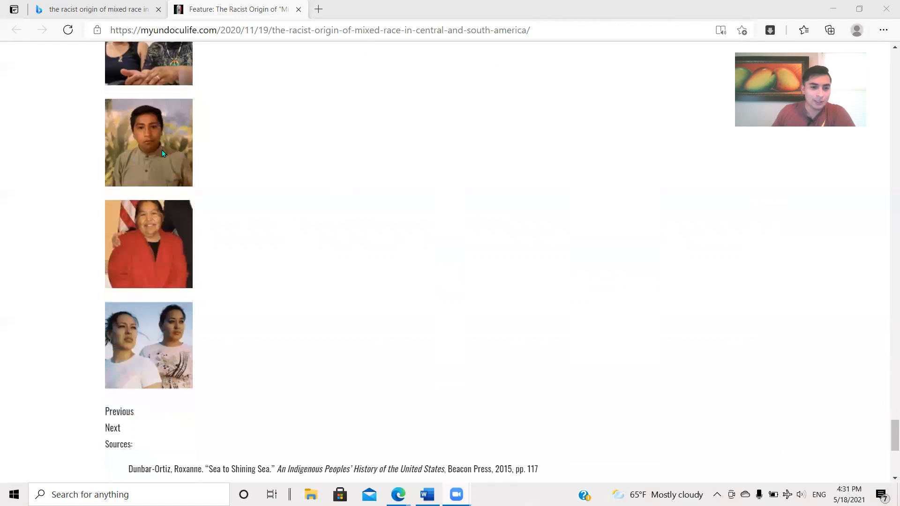
pyautogui.scroll(-3)
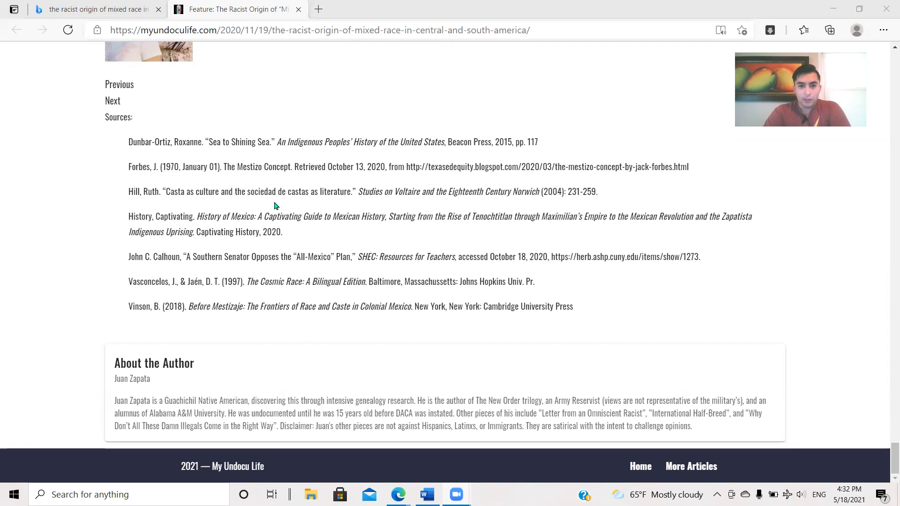
pyautogui.moveTo(304, 180)
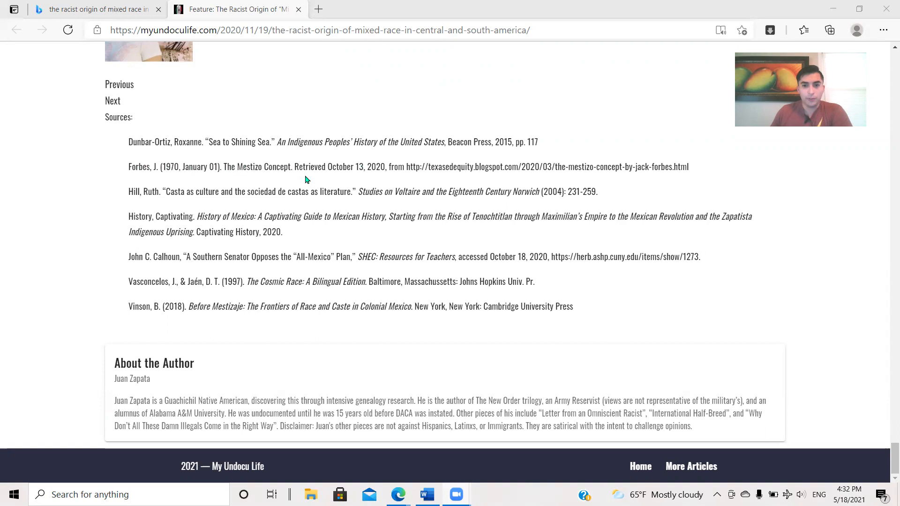
pyautogui.moveTo(317, 197)
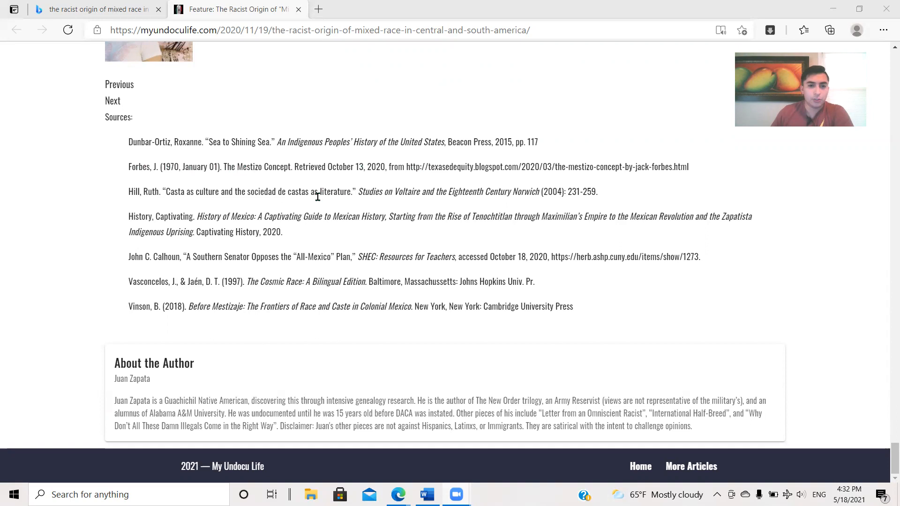
pyautogui.moveTo(338, 246)
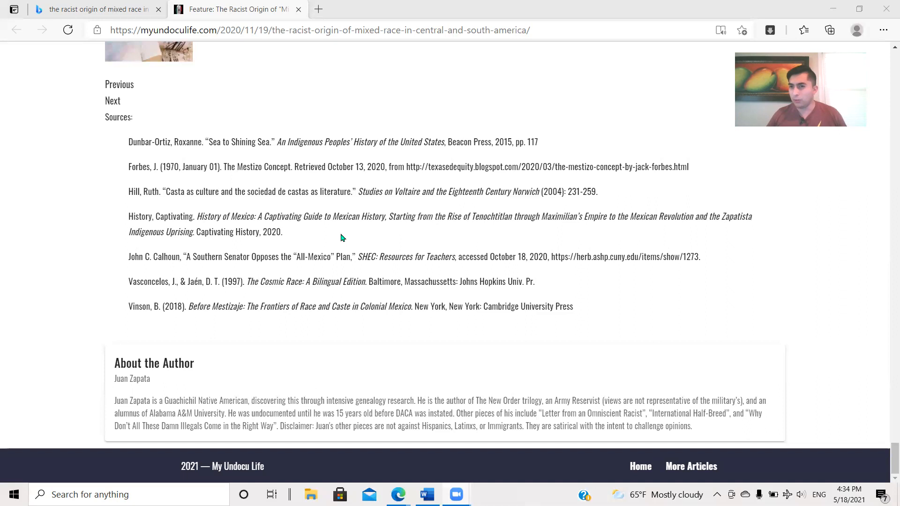
pyautogui.moveTo(747, 383)
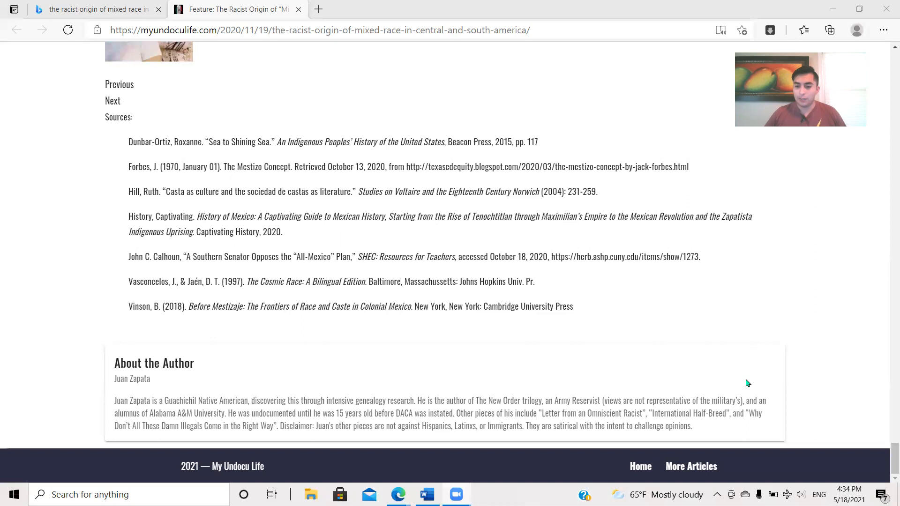